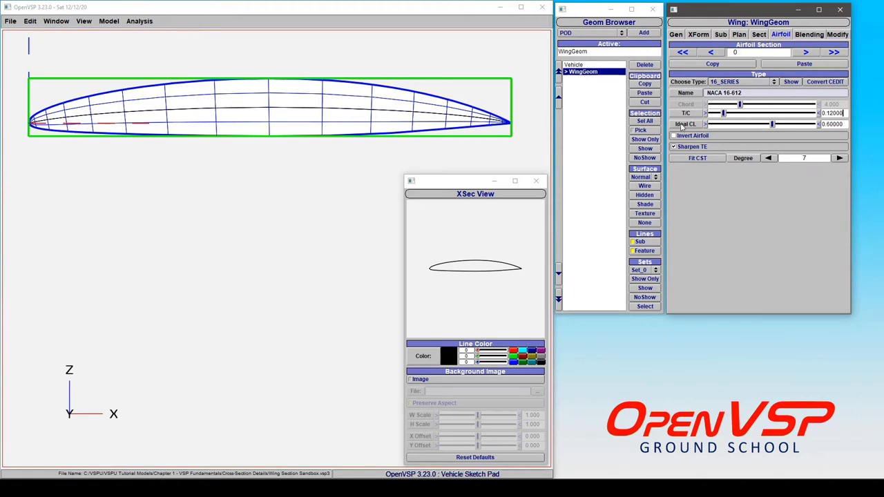
# - Keep the NACA 16-series airfoil type selected from the airfoil type list
pyautogui.click(739, 82)
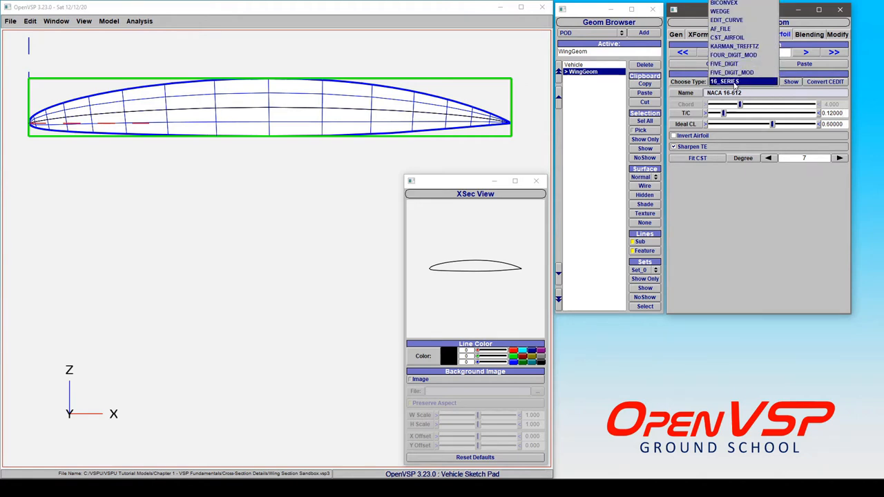
pyautogui.click(725, 80)
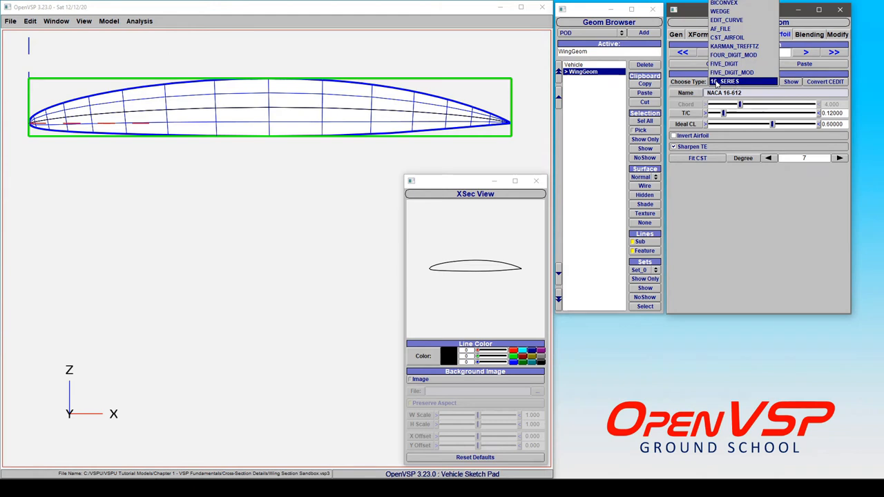
pyautogui.click(726, 81)
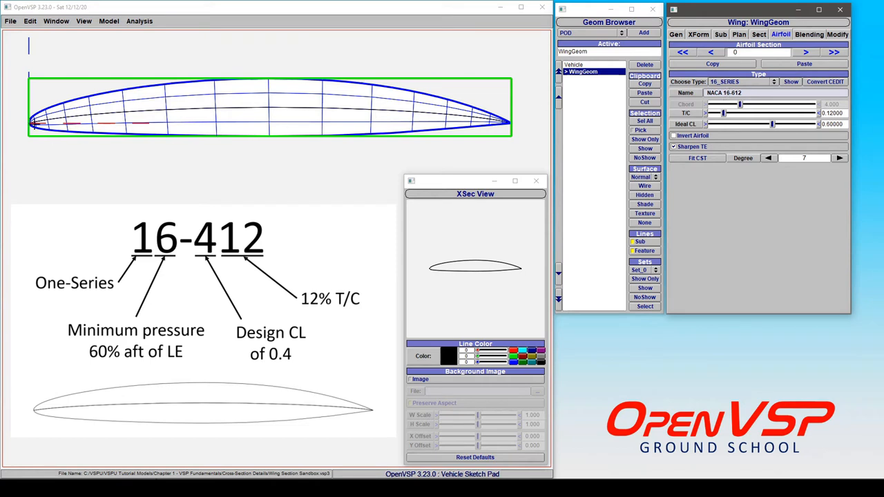
pyautogui.moveTo(316, 136)
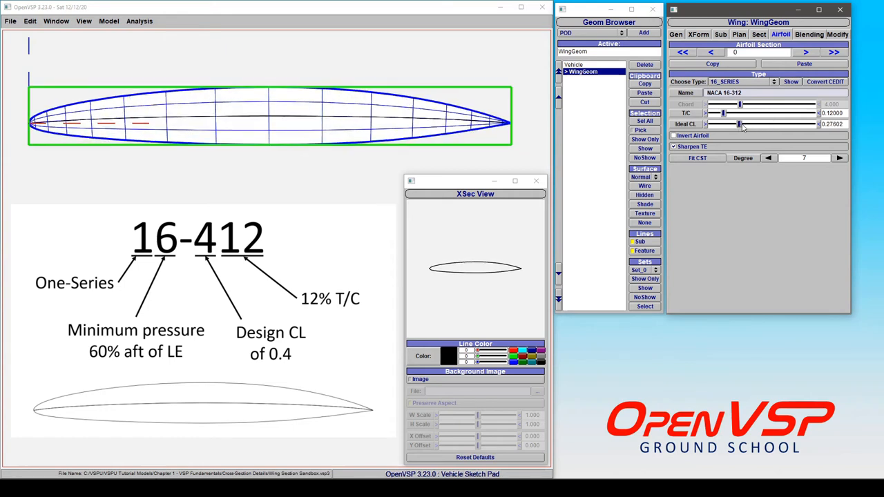
# - Set design CL to about 0.59 and T/C to about 0.156, updating the airfoil name
pyautogui.moveTo(738, 124); pyautogui.dragTo(771, 124)
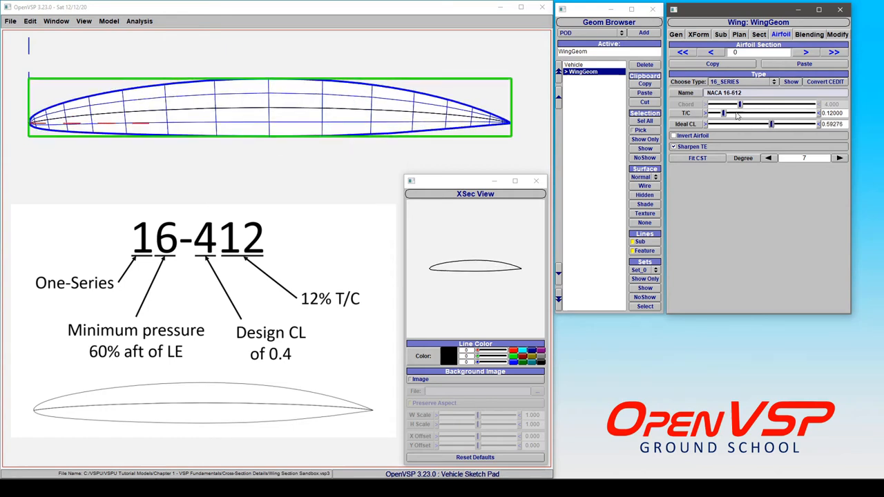
pyautogui.moveTo(741, 113); pyautogui.dragTo(724, 113)
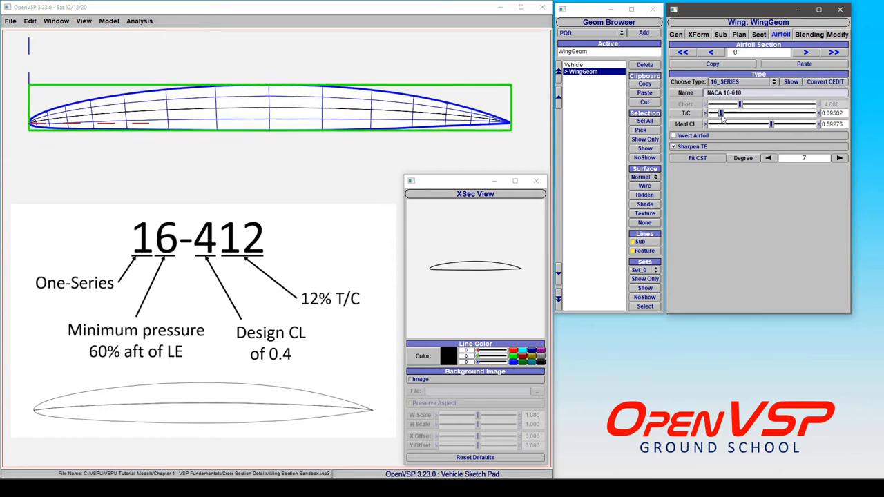
pyautogui.moveTo(720, 114); pyautogui.dragTo(729, 113)
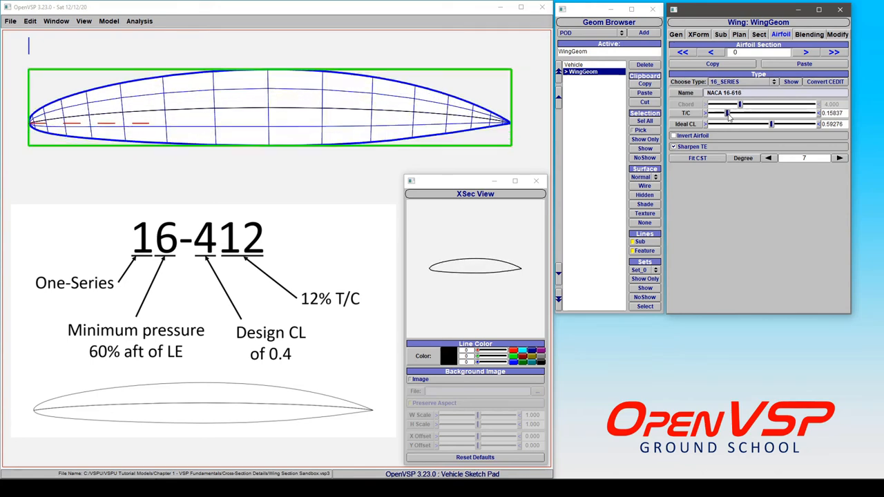